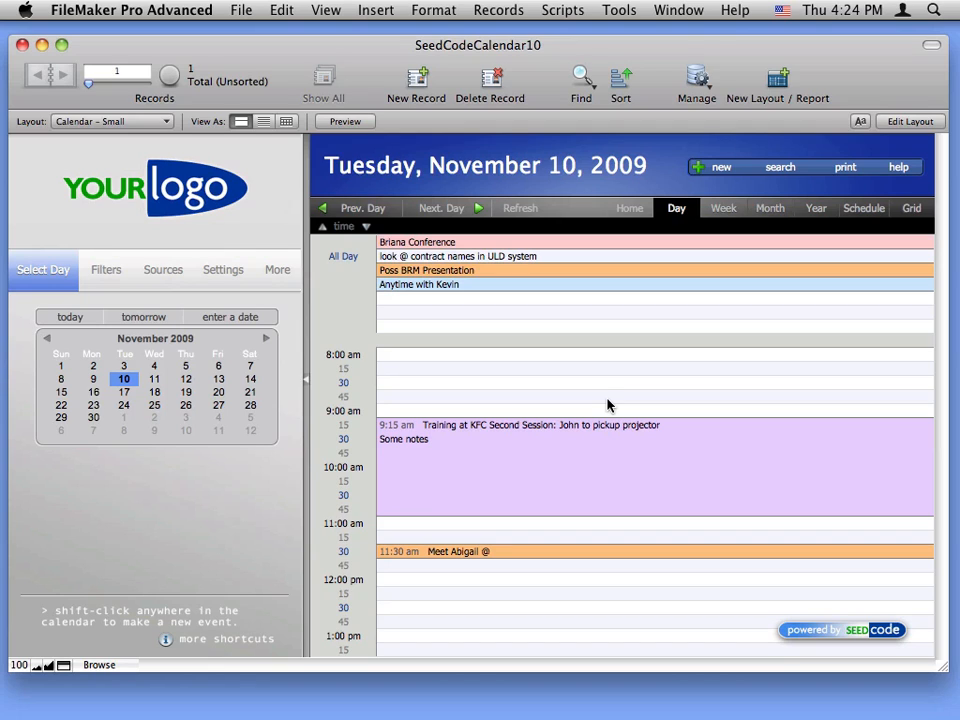
mouse_move(390, 388)
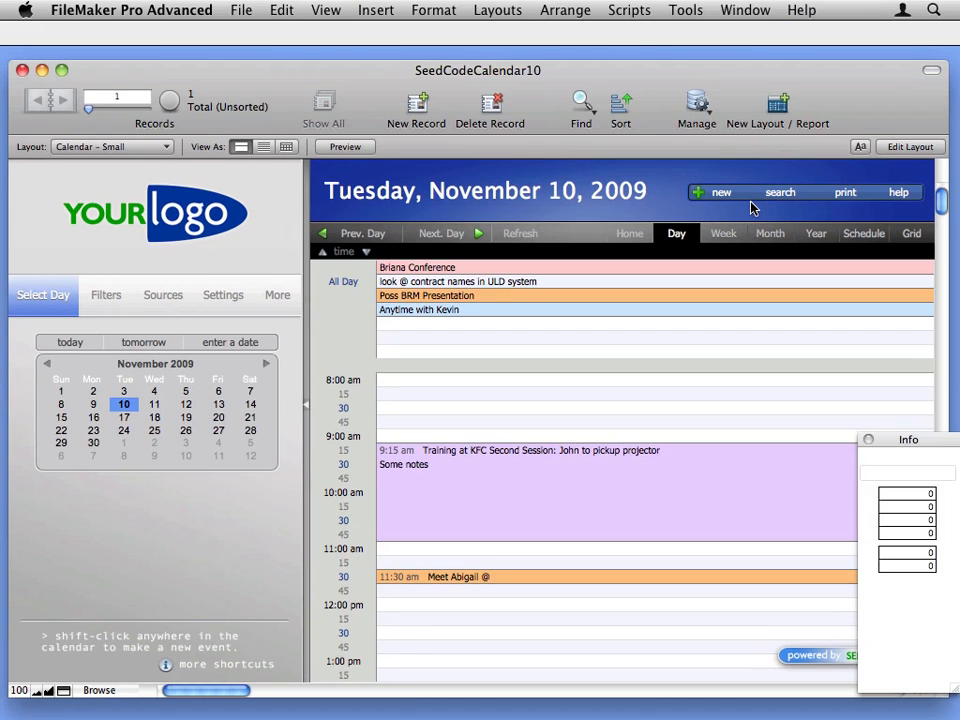
Step: Enter layout editing on Calendar – Small and select the red 'drag this object' instruction text
left_click(908, 146)
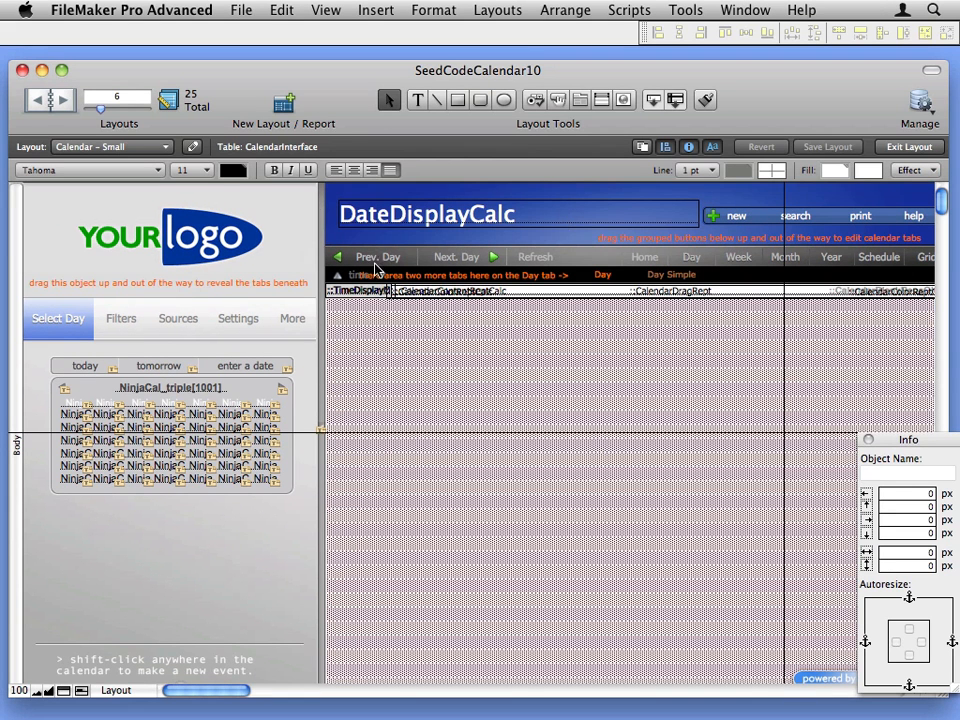
mouse_move(538, 378)
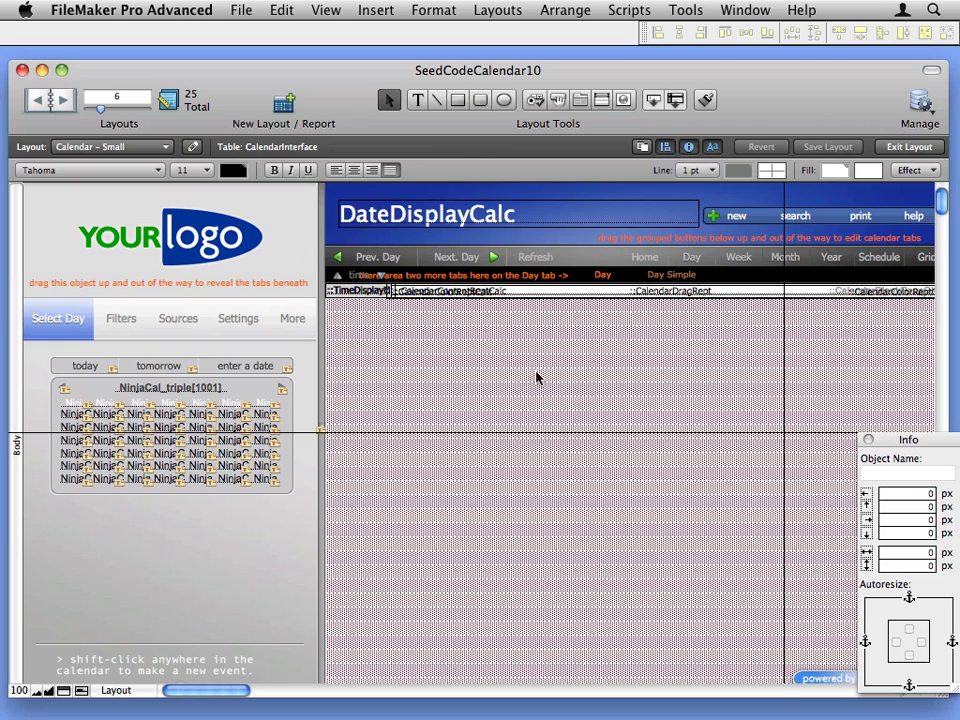
mouse_move(634, 368)
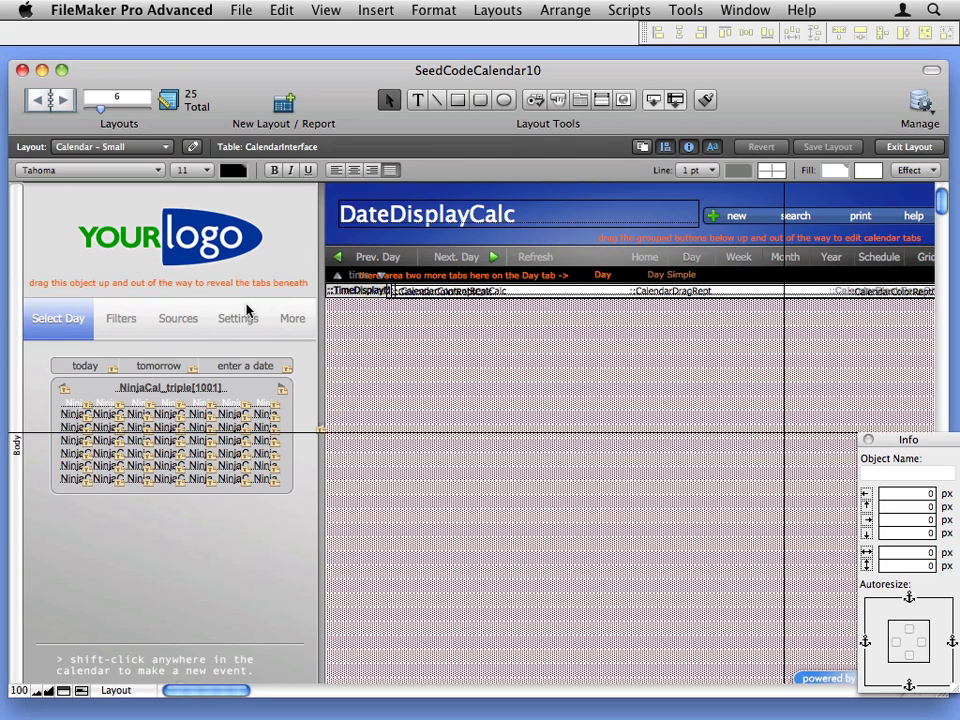
mouse_move(84, 288)
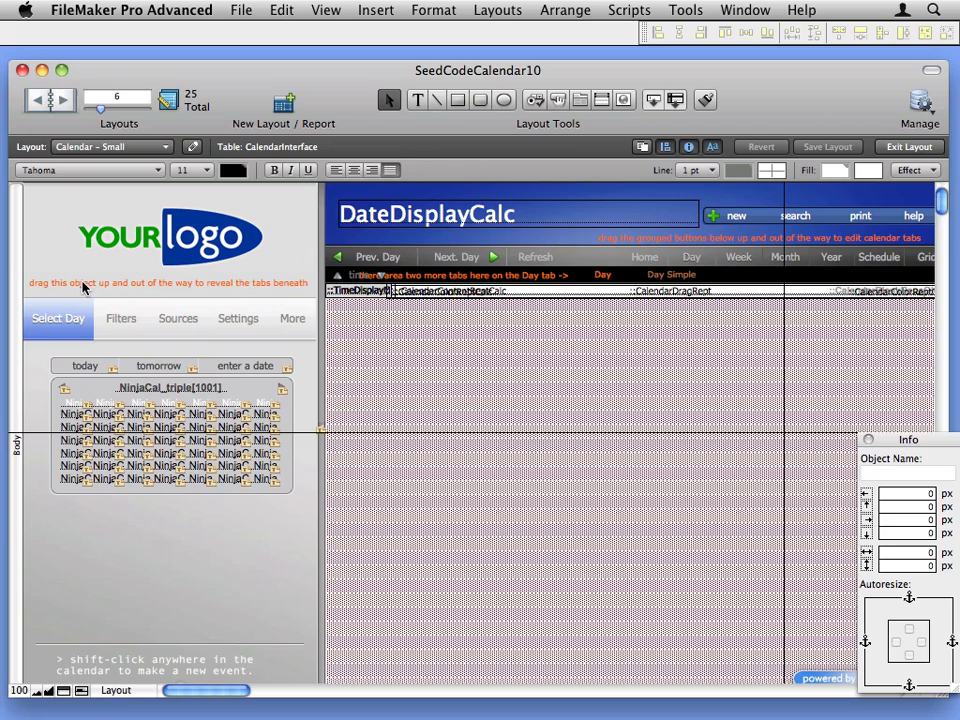
mouse_move(238, 290)
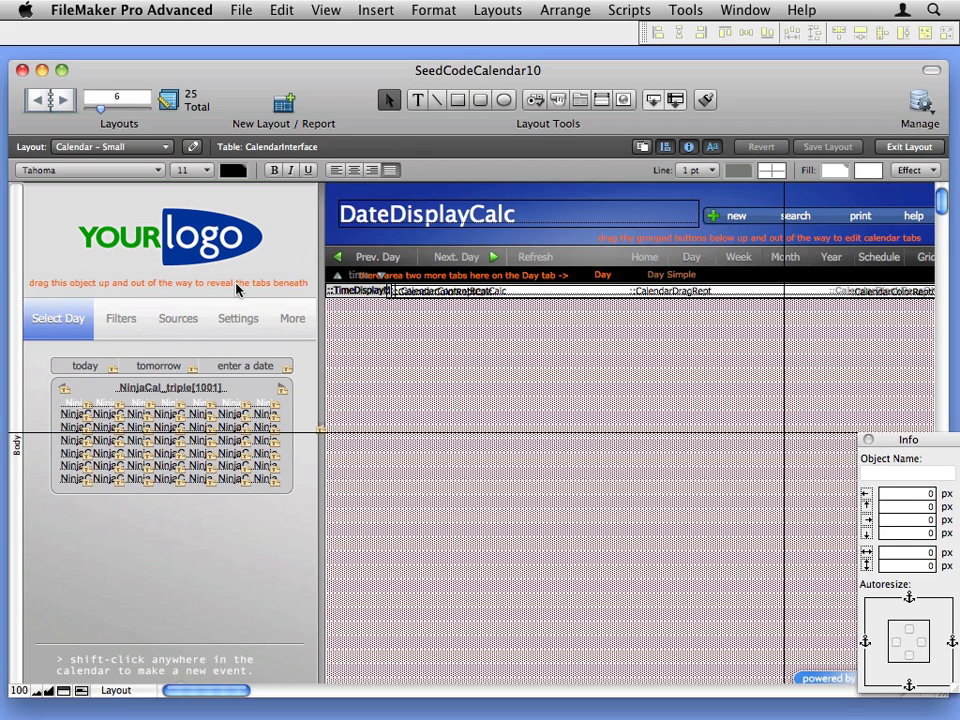
left_click(168, 282)
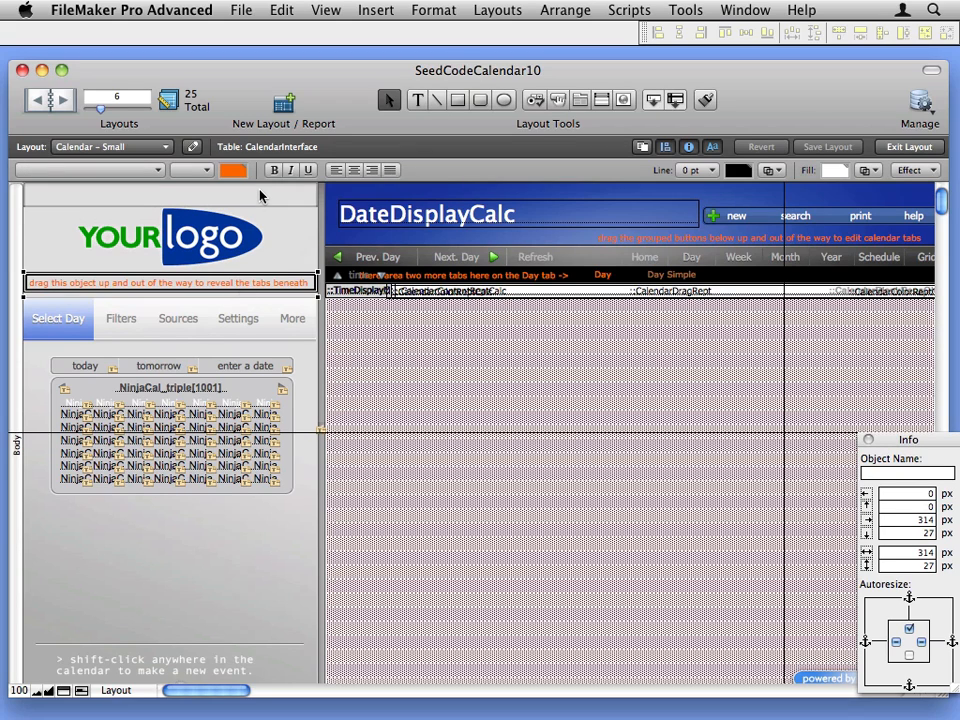
Step: Drag the instruction text above the logo, then show the Settings and Filters tab panels
left_click_drag(168, 282, 168, 192)
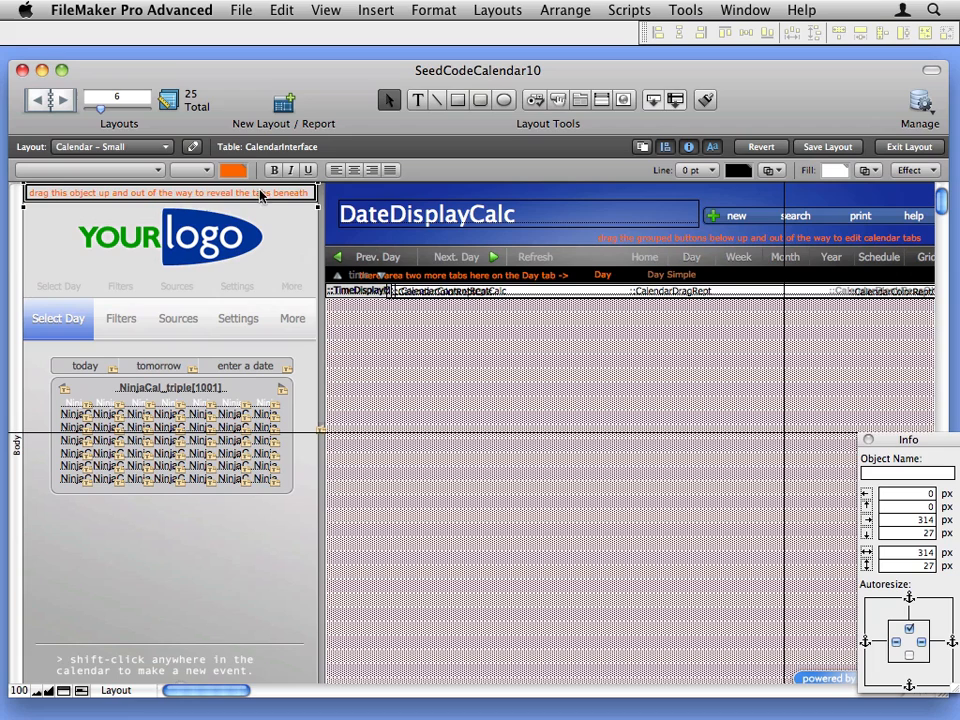
mouse_move(126, 298)
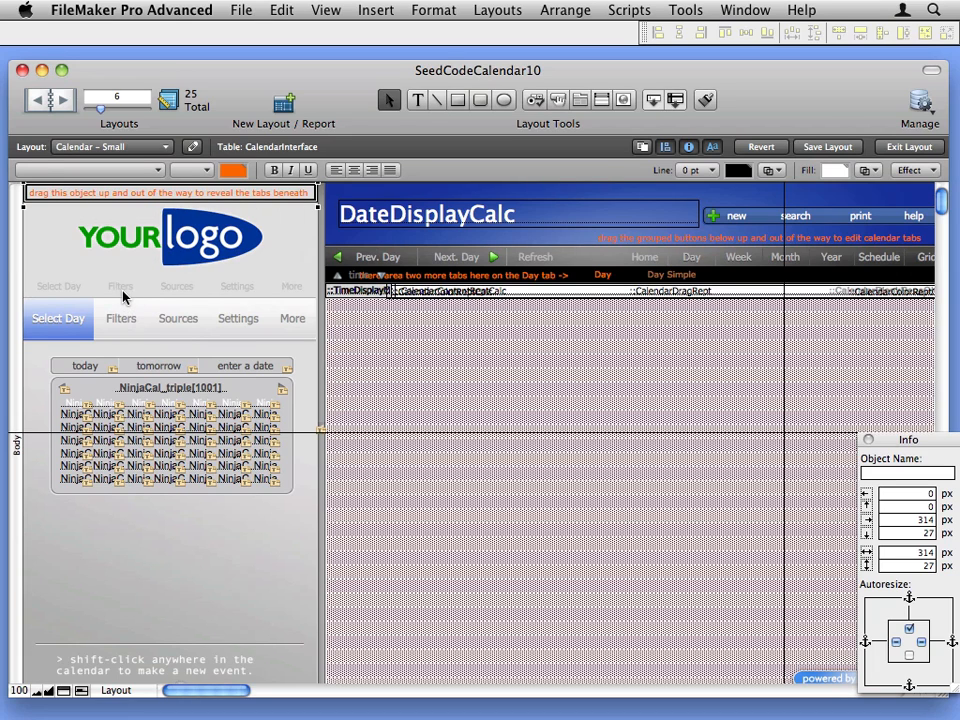
left_click(238, 318)
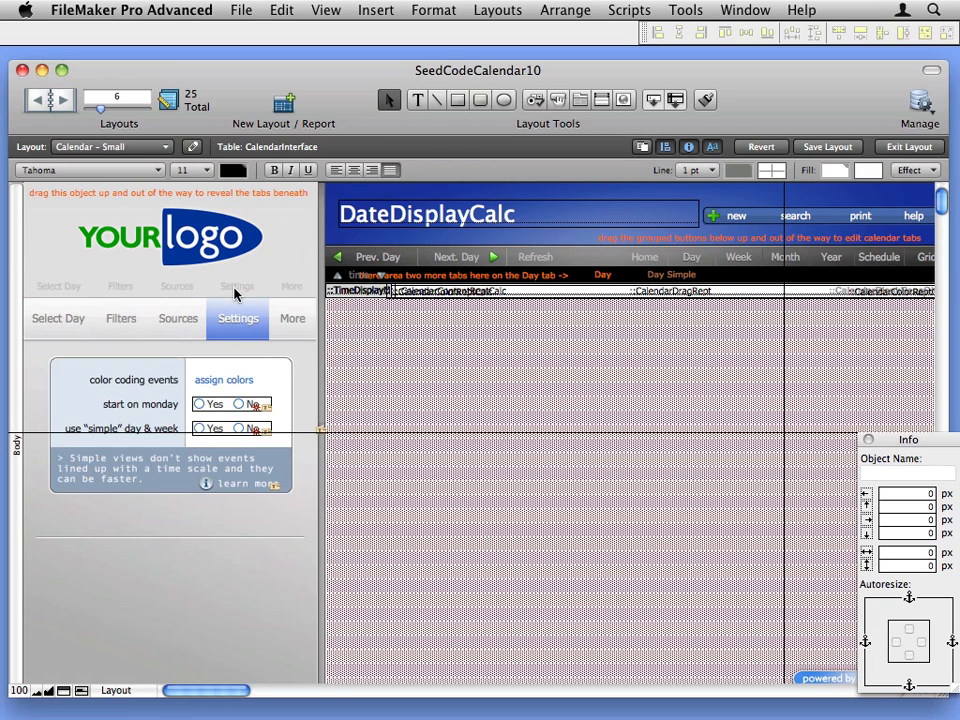
left_click(120, 318)
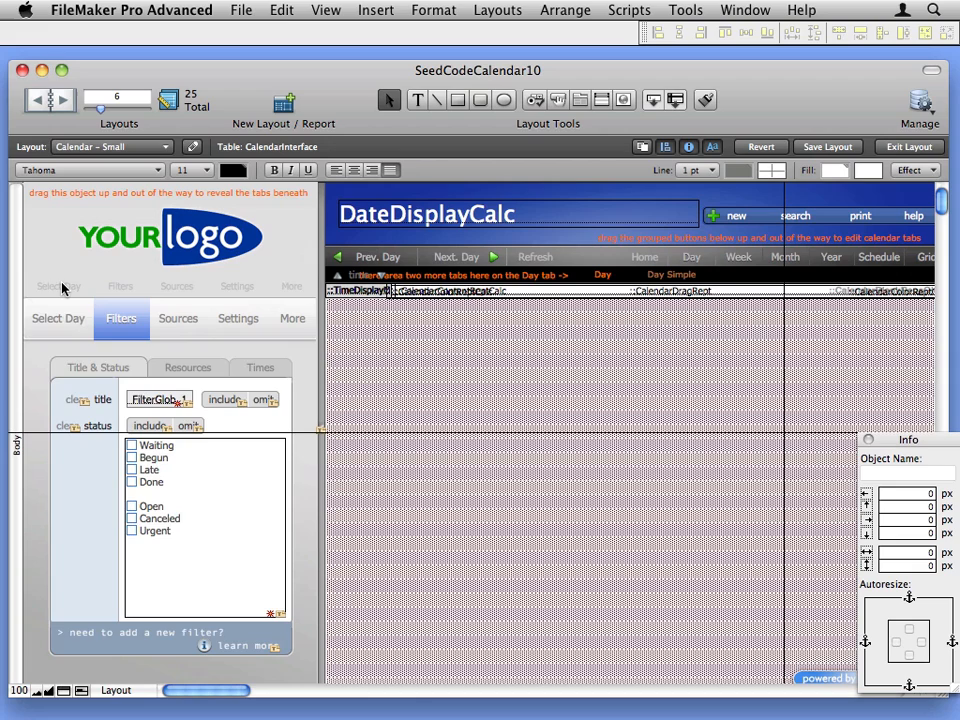
mouse_move(128, 292)
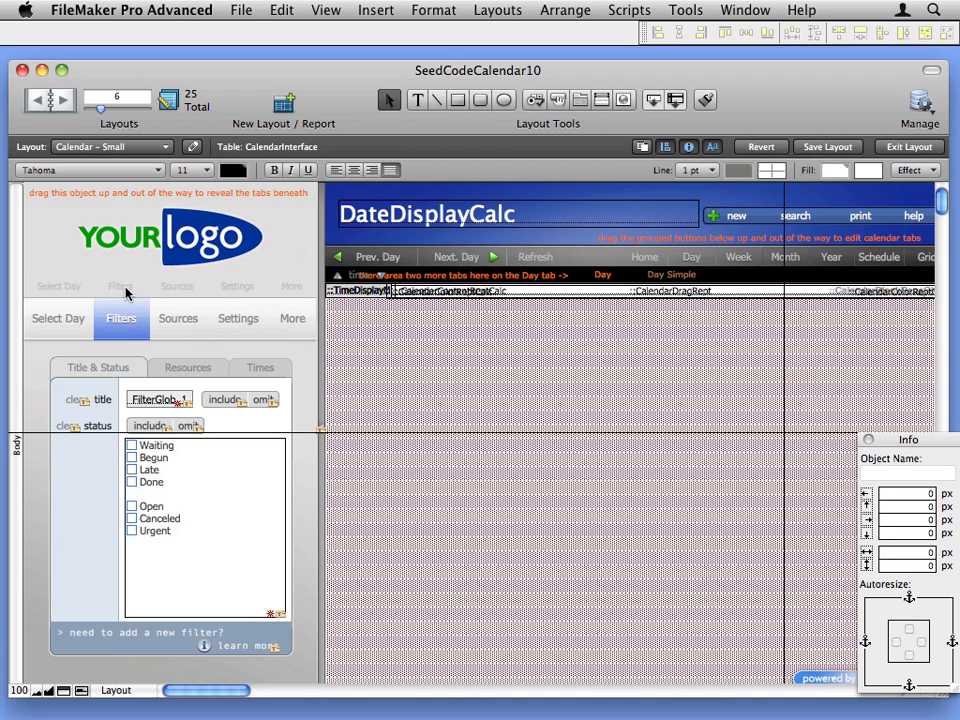
left_click(120, 288)
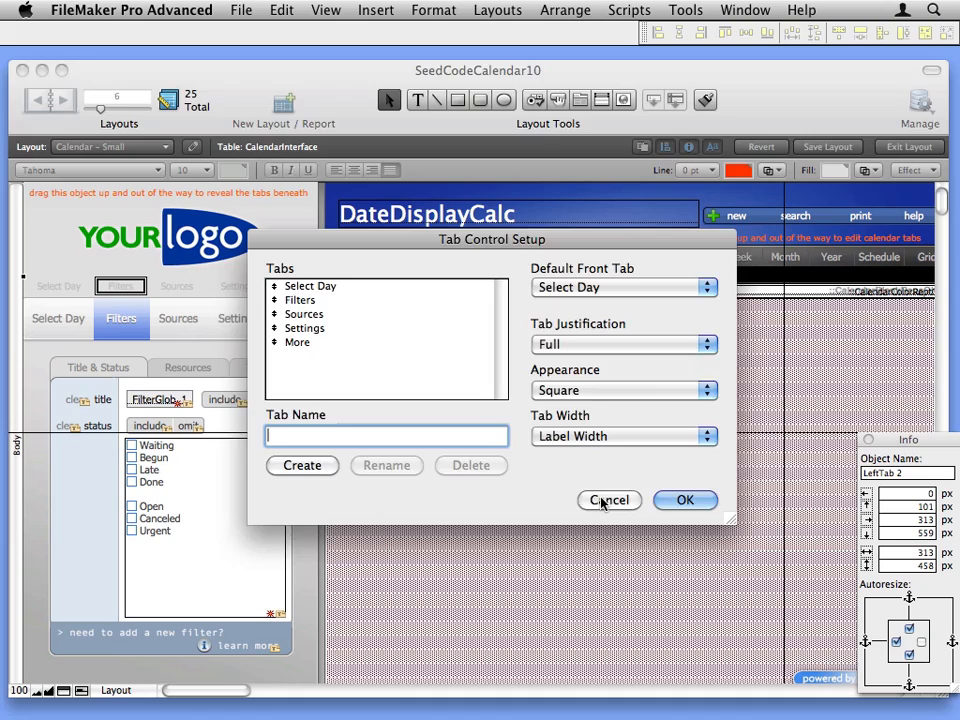
left_click(608, 500)
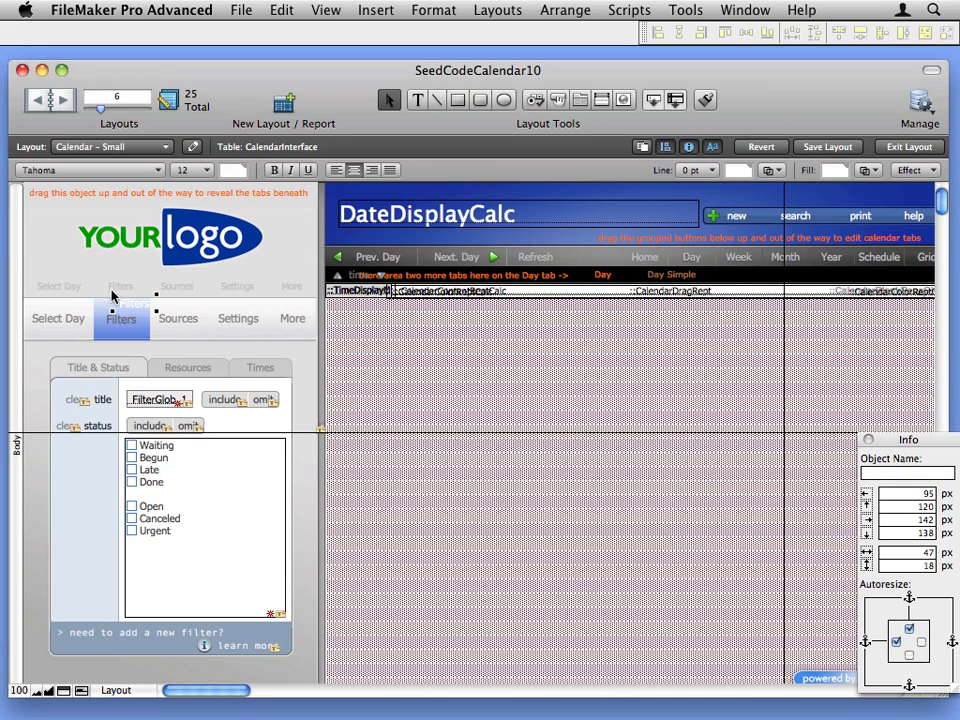
Step: Deselect the tab control and cycle the side panel through Settings to the Sources tab
left_click(120, 318)
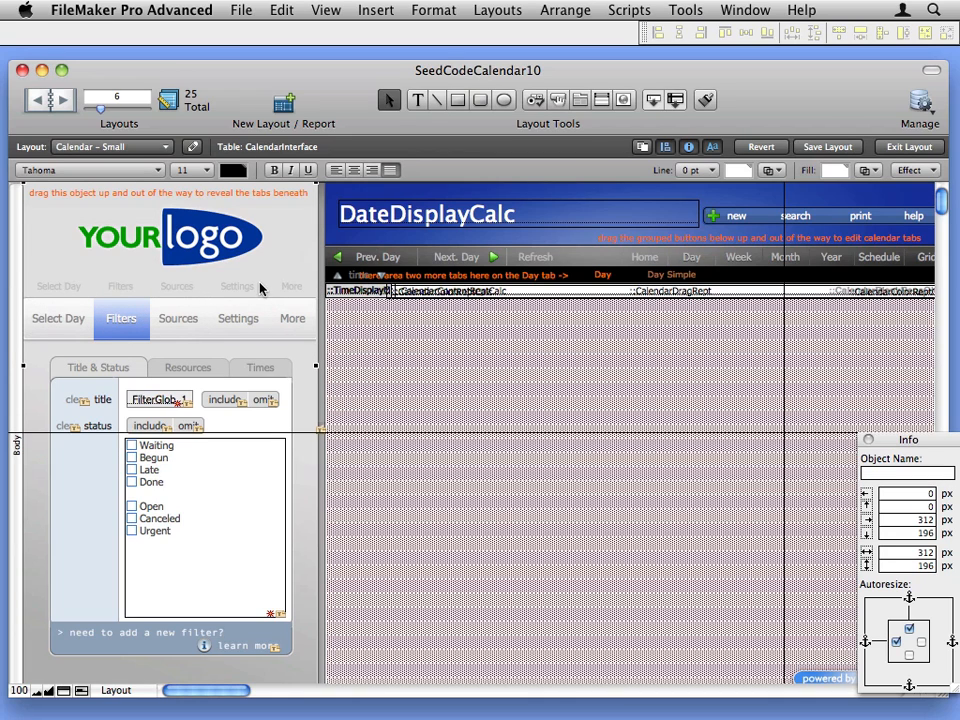
left_click(238, 318)
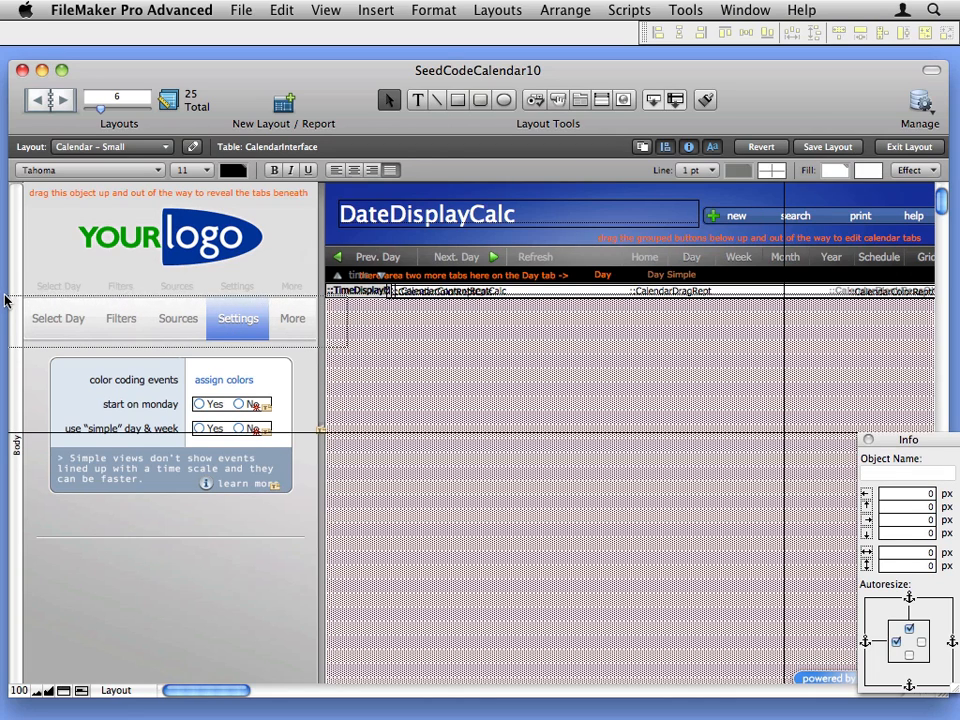
left_click(176, 318)
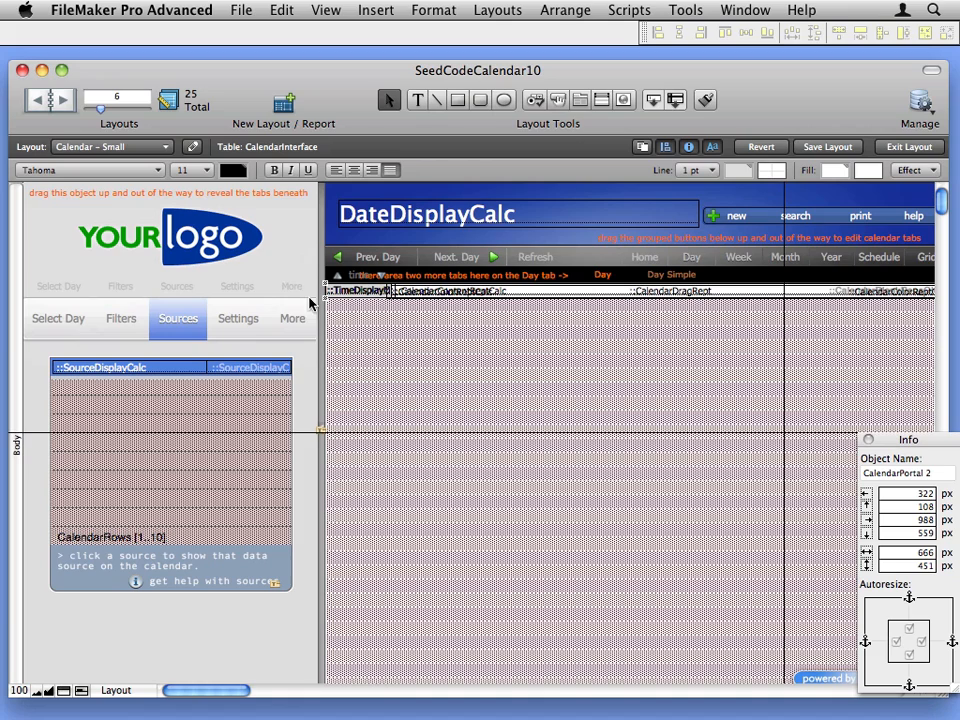
mouse_move(144, 276)
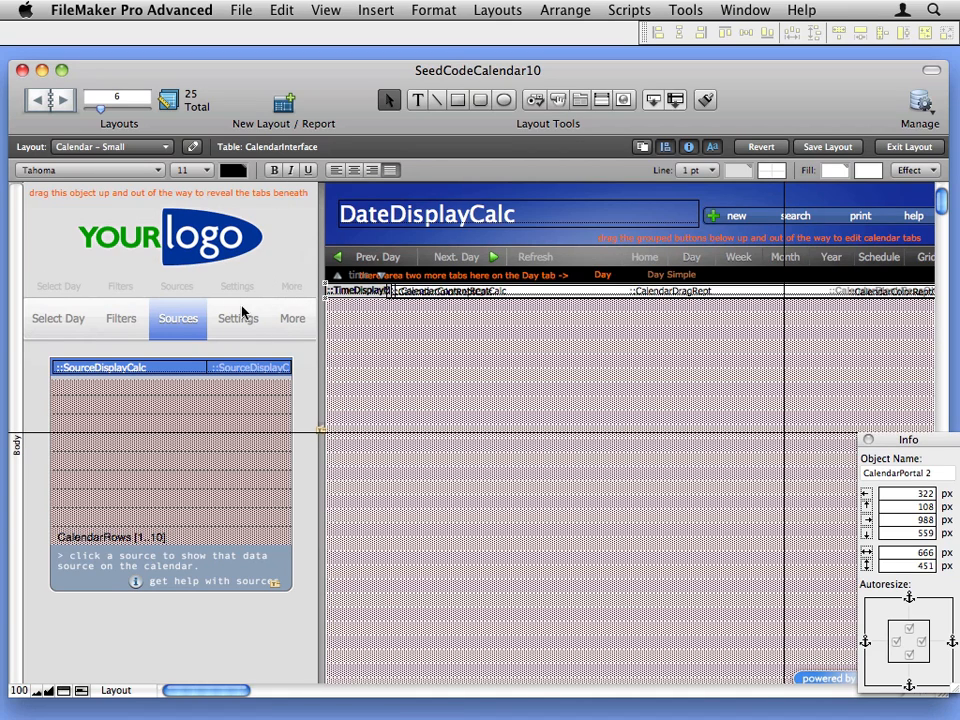
Step: Show the Settings tab and select the instruction text to move it back below the logo
left_click(236, 318)
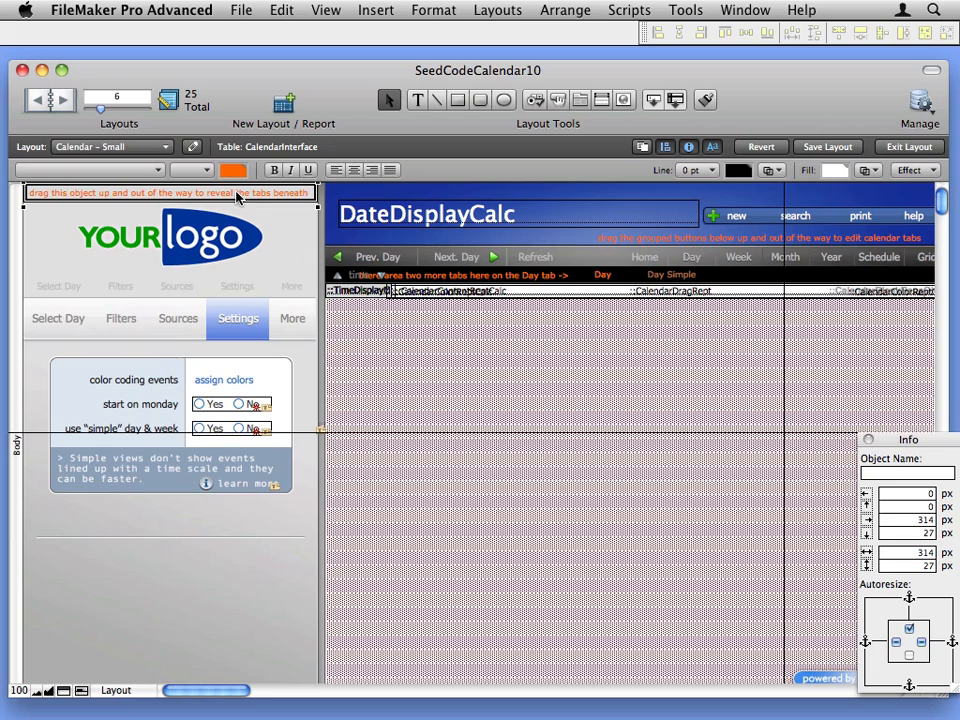
left_click(236, 286)
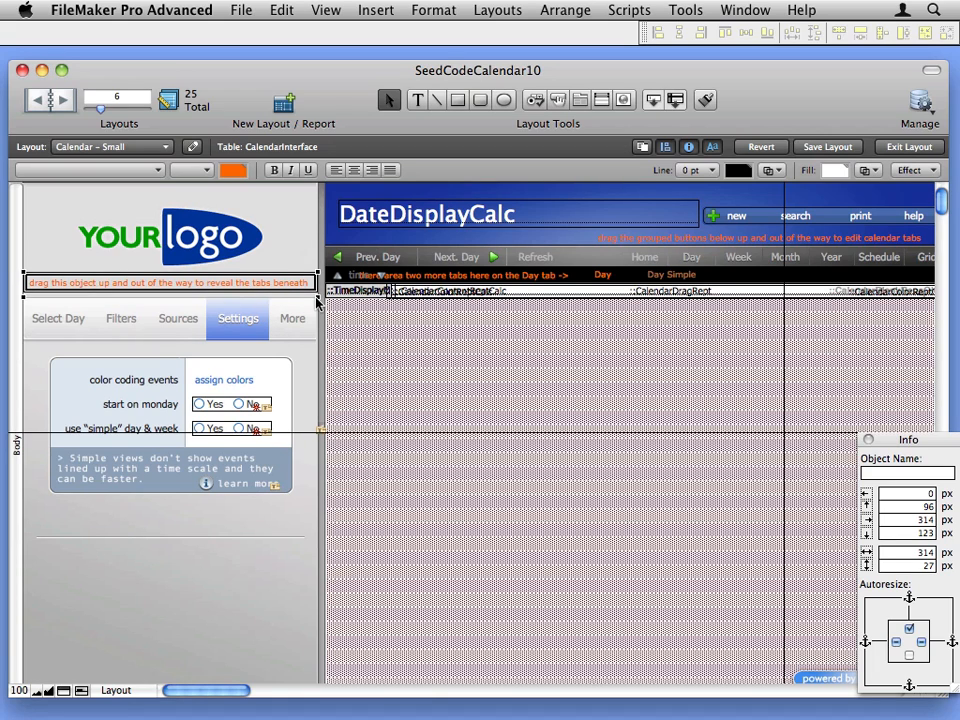
mouse_move(108, 148)
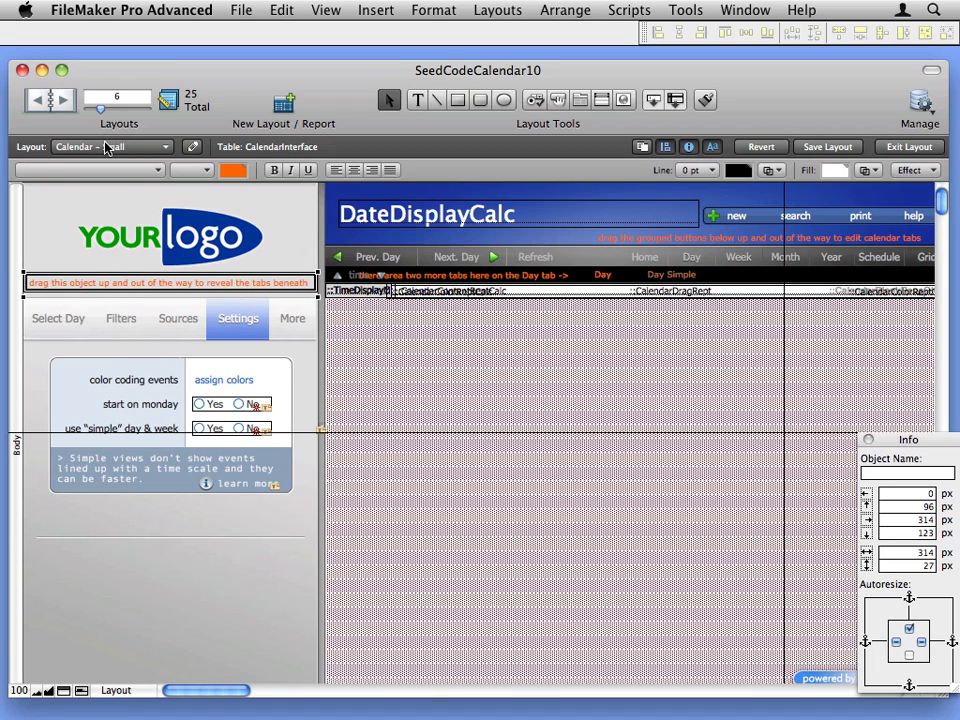
Step: Switch from the Layout pop-up to the Calendar – Small – no Side Menu layout
left_click(110, 148)
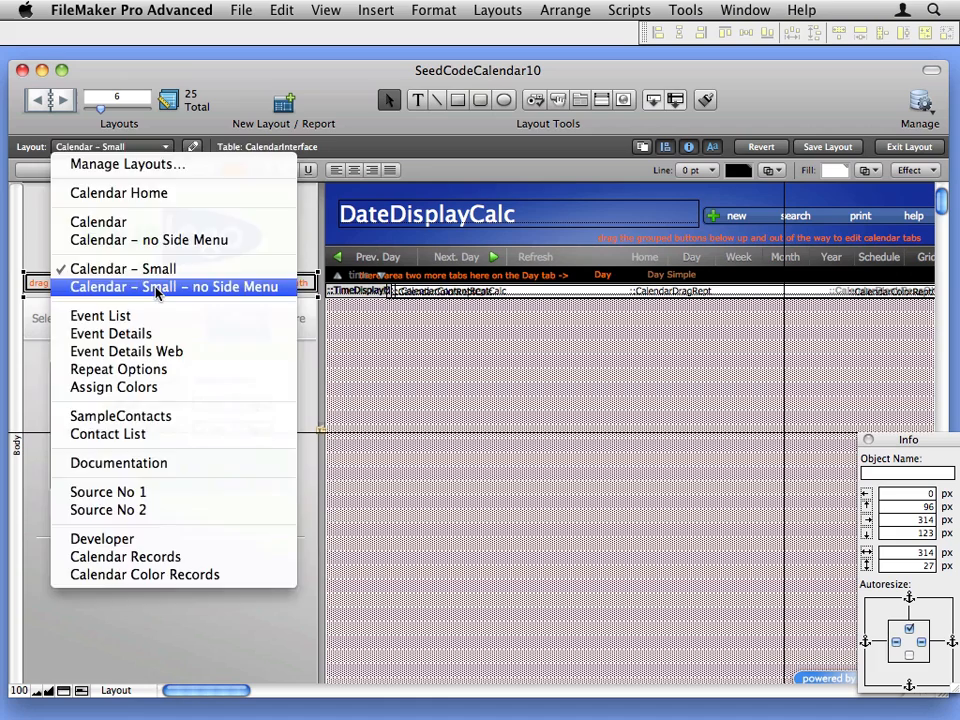
left_click(172, 288)
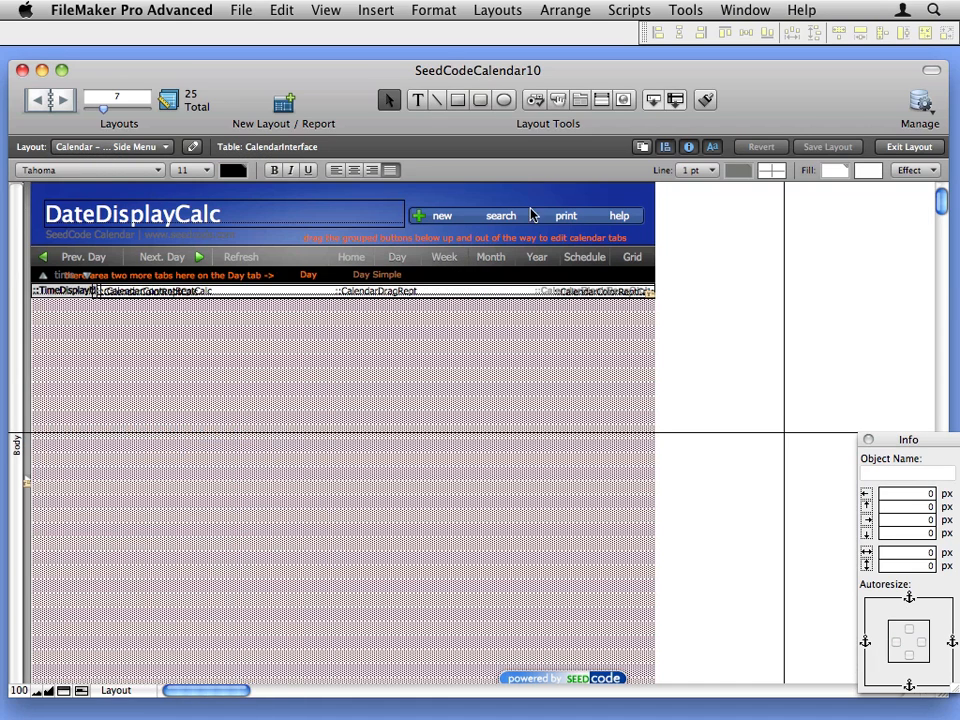
mouse_move(328, 244)
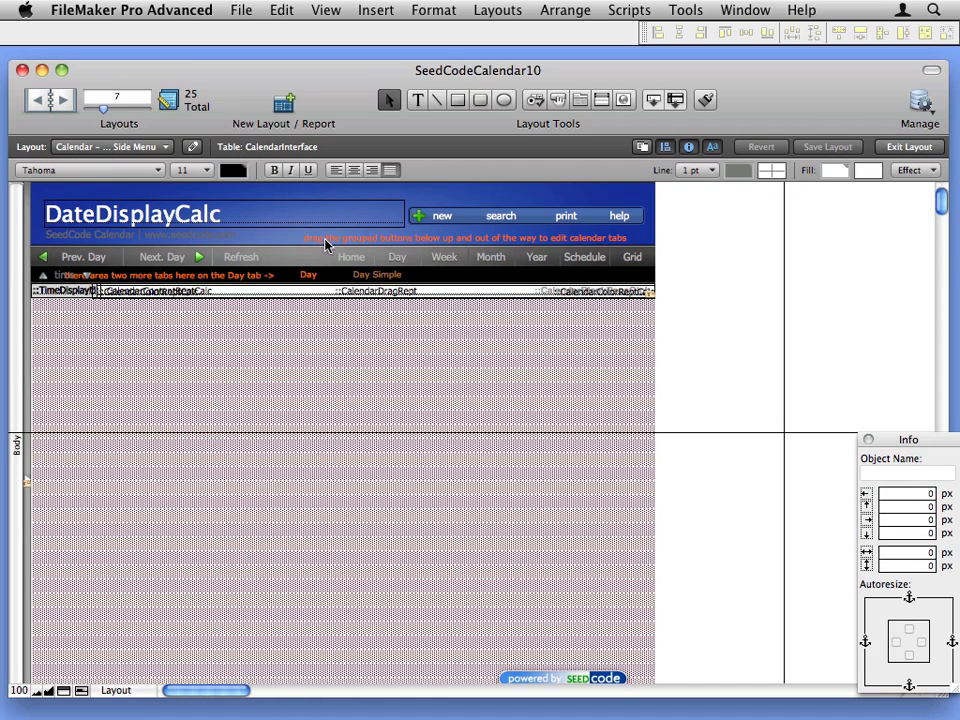
left_click(480, 256)
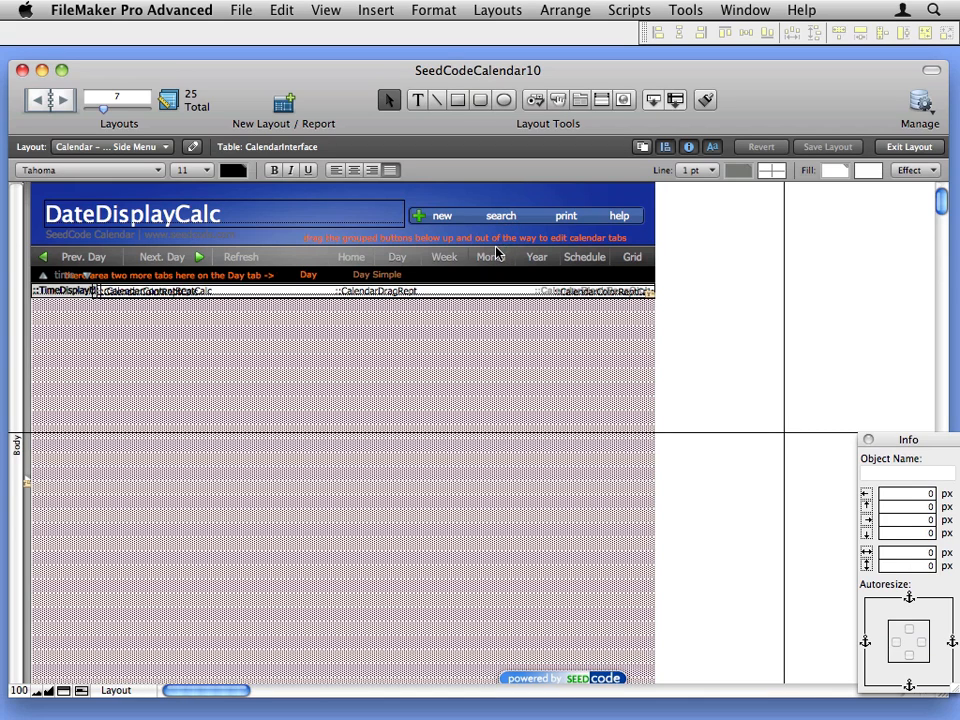
Step: Bring the Month tab panel forward in place of the Day panel
left_click(490, 256)
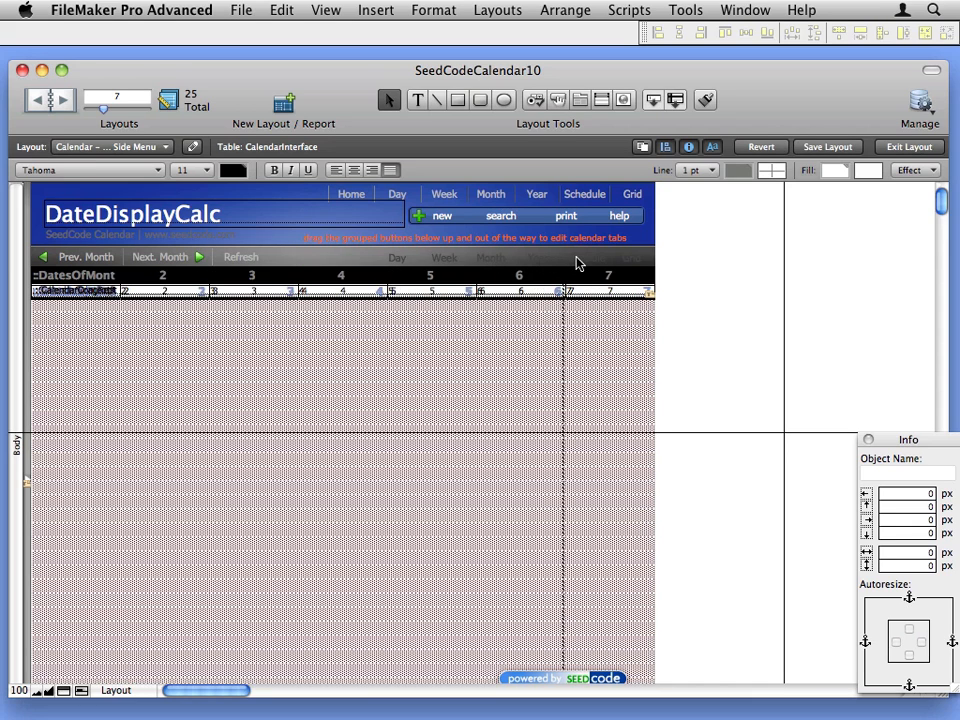
mouse_move(486, 264)
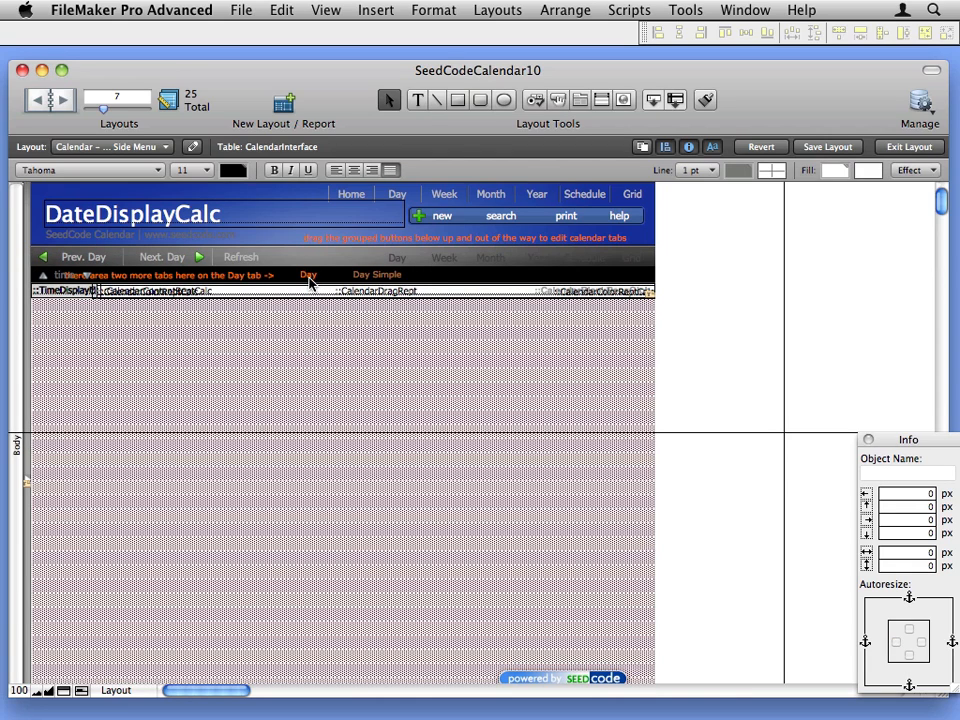
mouse_move(90, 324)
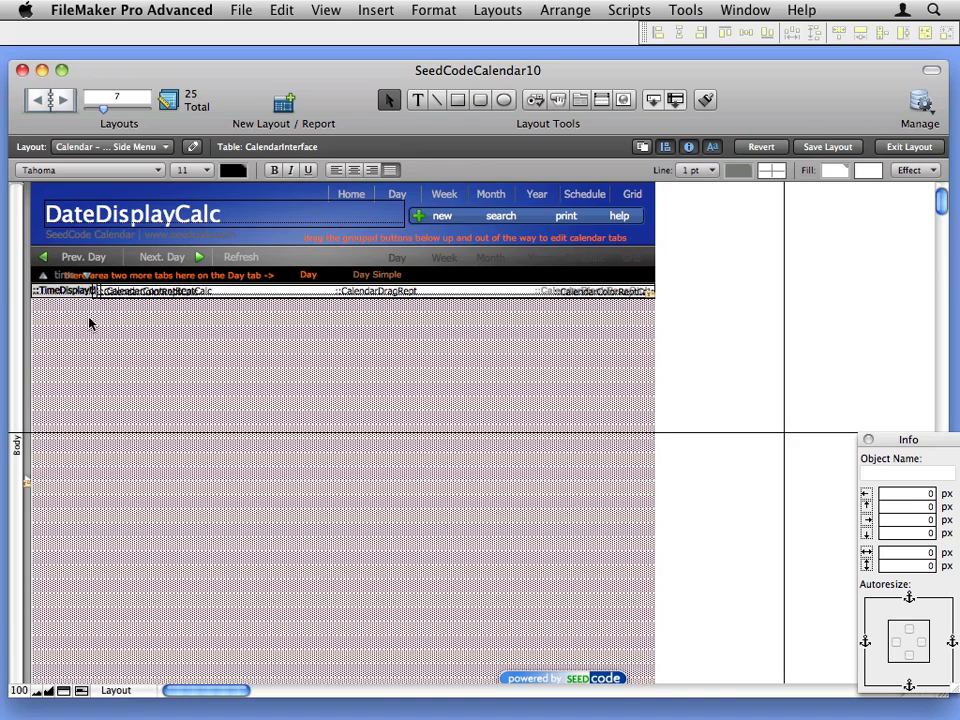
mouse_move(332, 308)
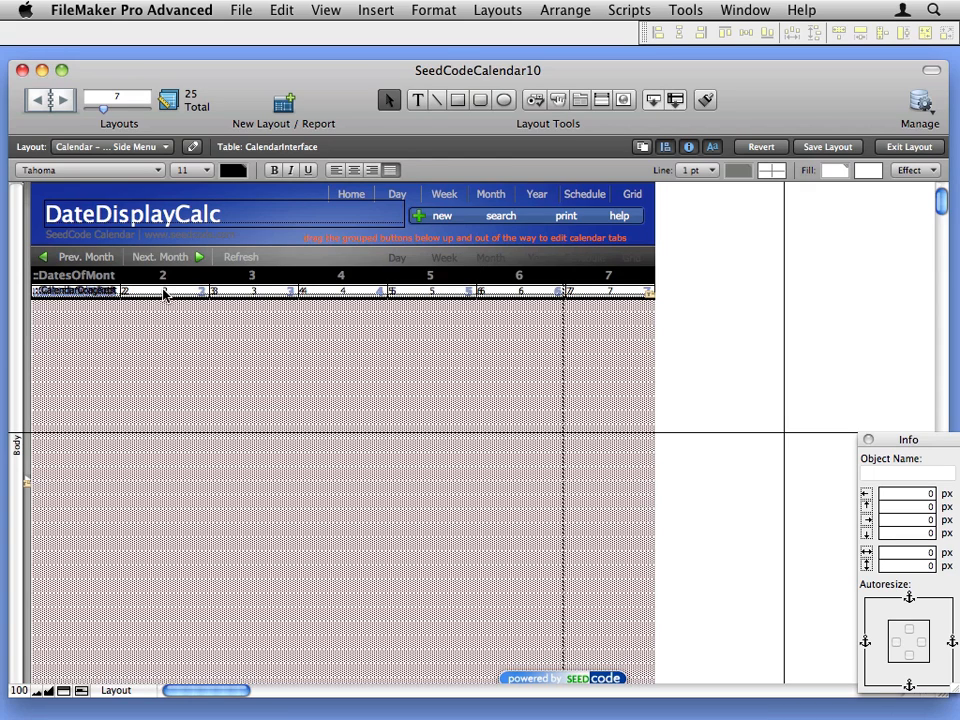
mouse_move(492, 264)
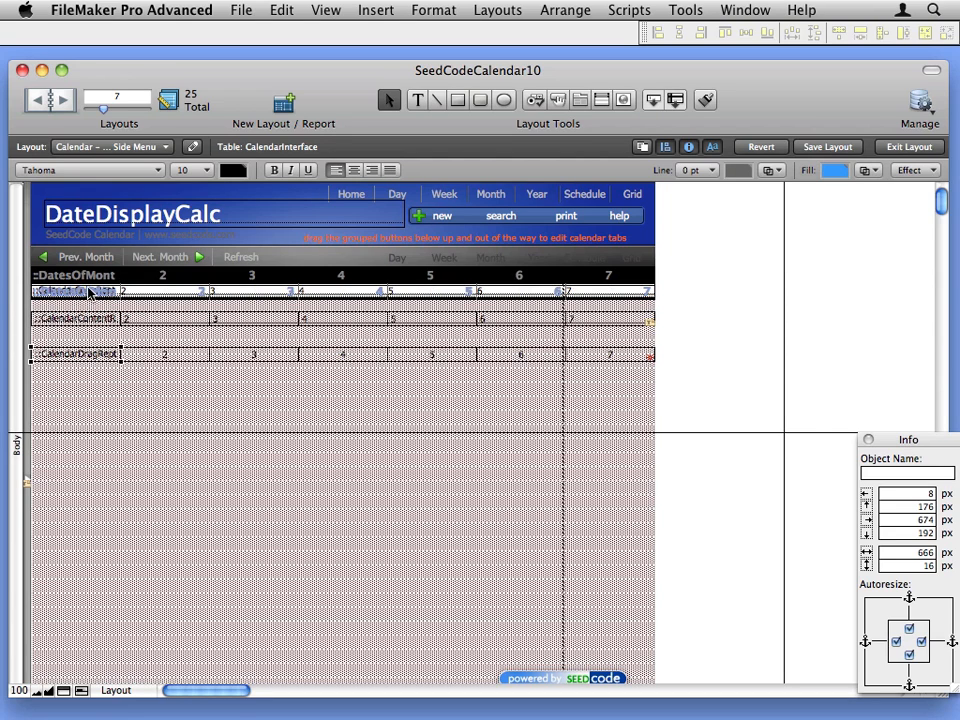
Step: Spread the stacked month fields like CalendarContentsRept and DatesOfMonth onto separate rows and open a field's options
left_click(76, 388)
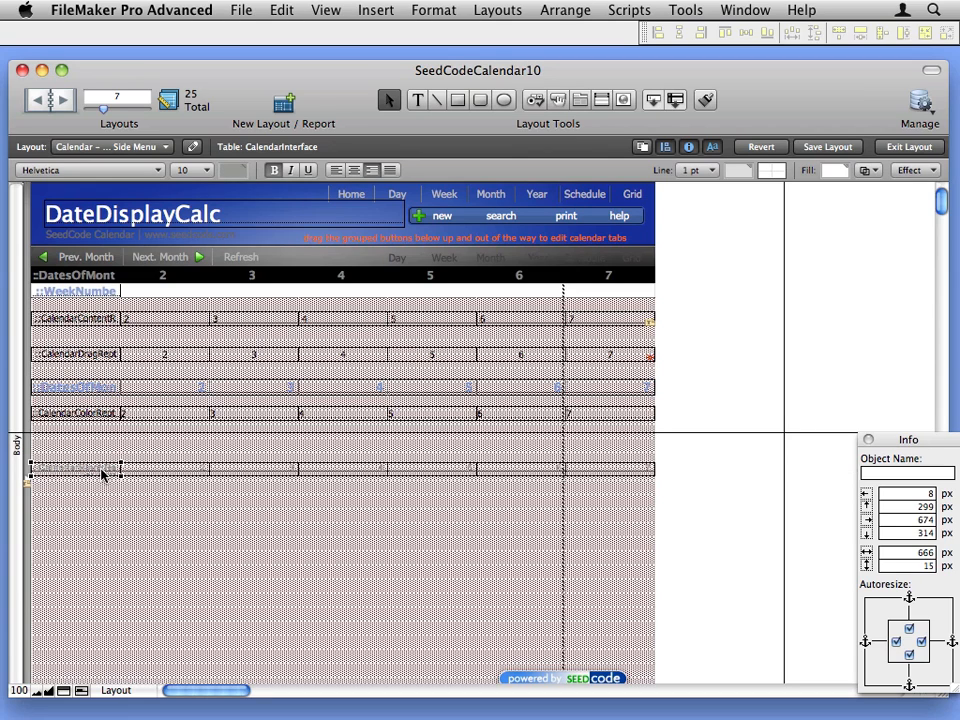
left_click_drag(100, 476, 100, 290)
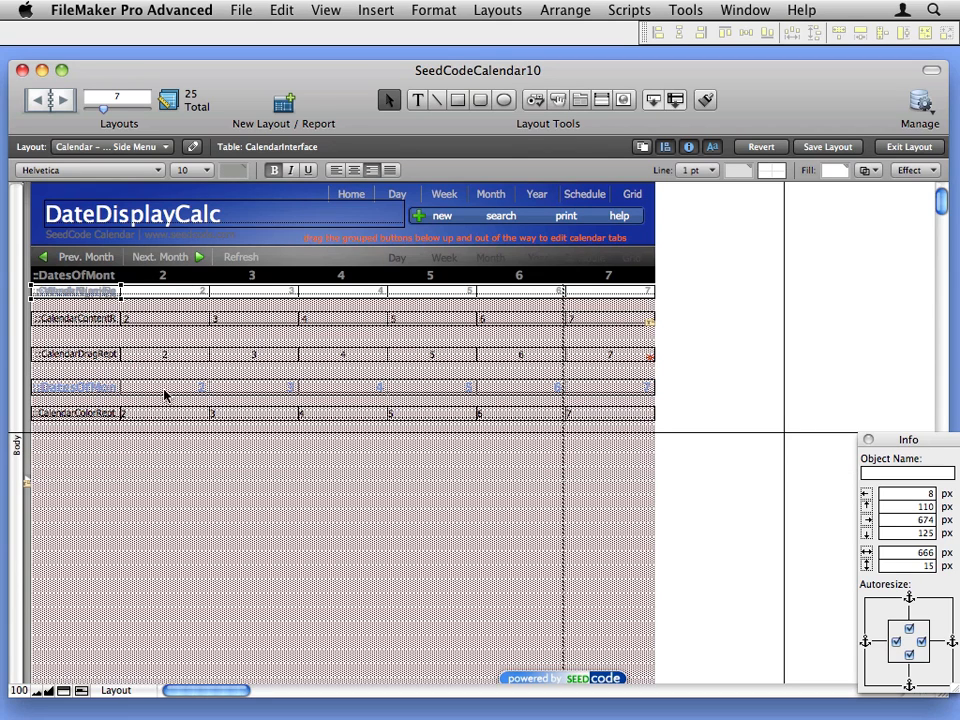
mouse_move(120, 378)
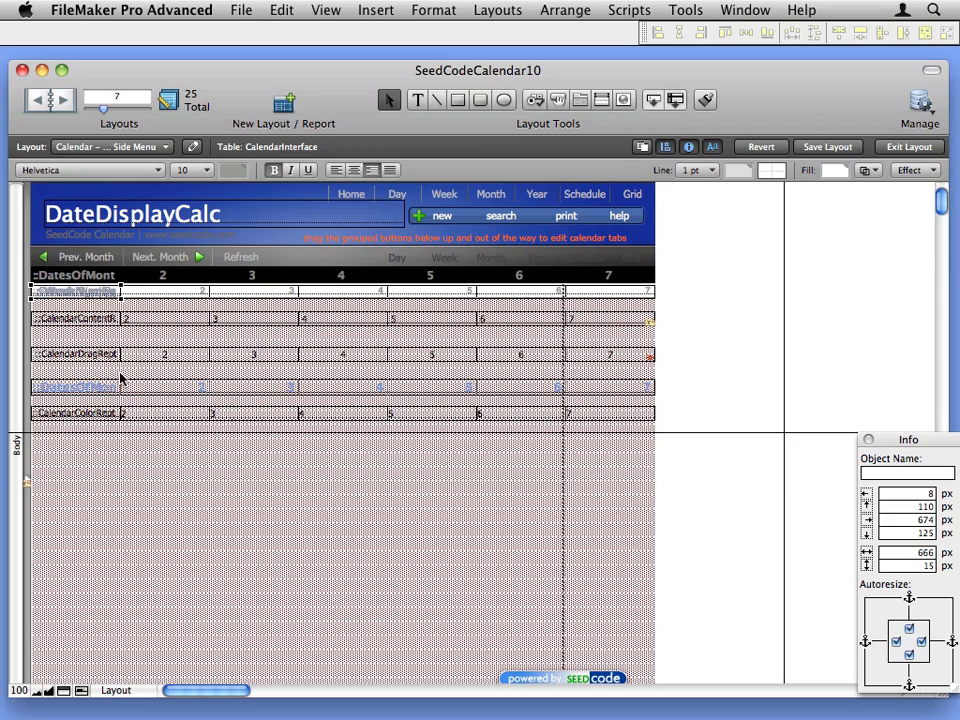
left_click(96, 360)
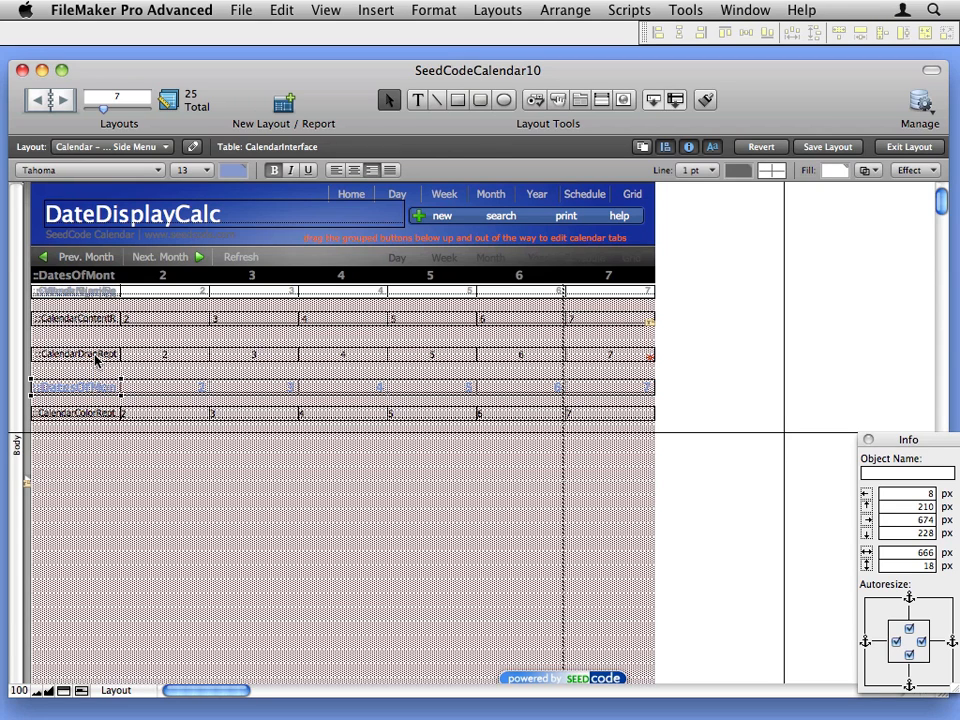
right_click(96, 356)
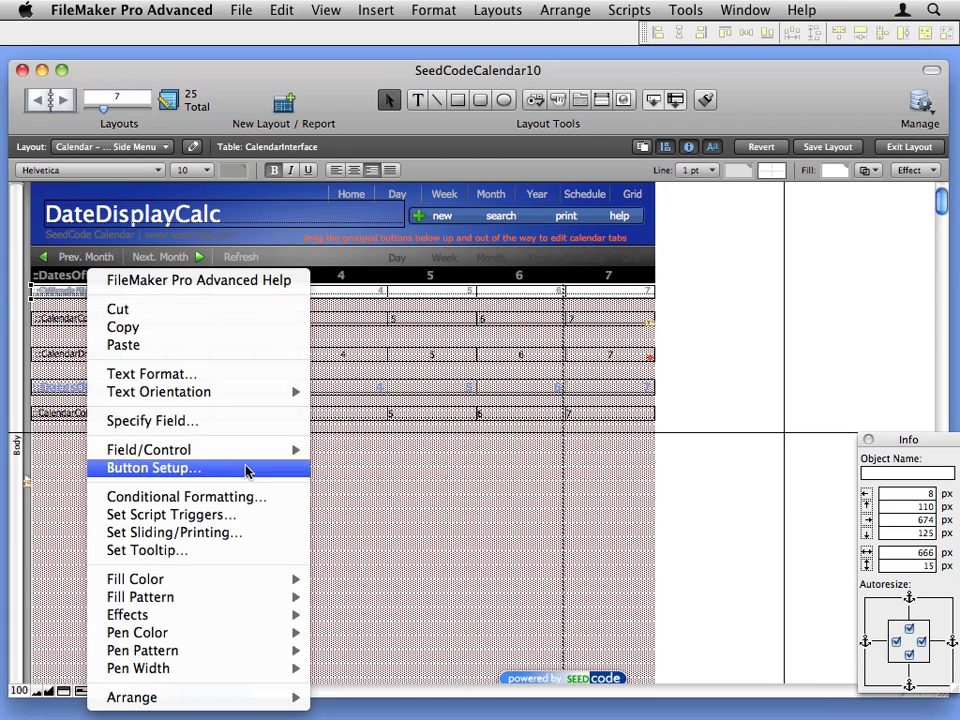
left_click(186, 496)
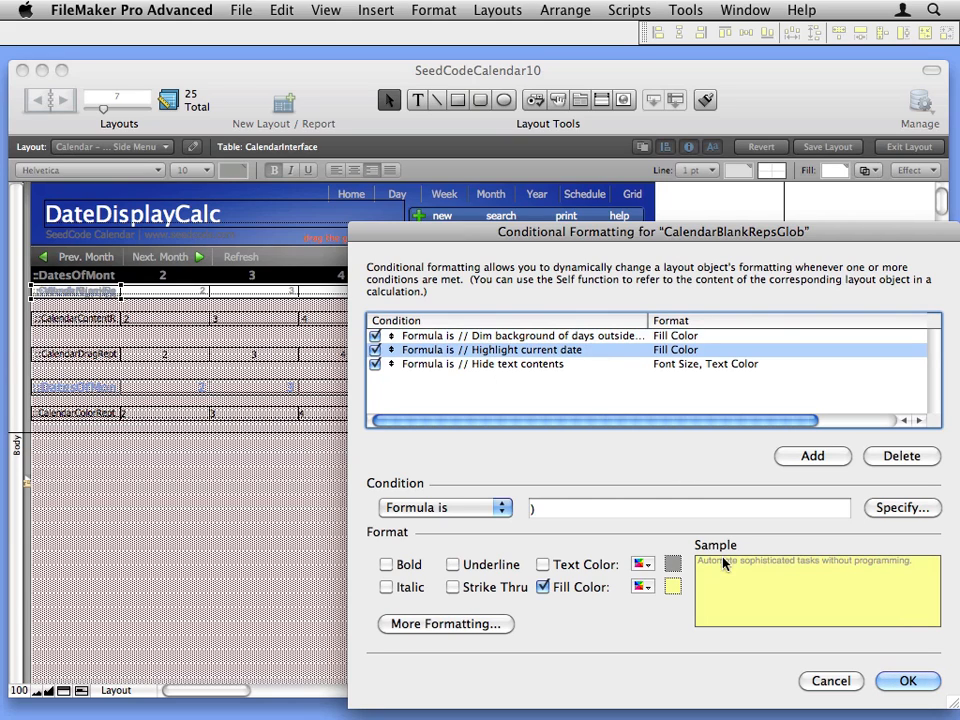
left_click(906, 680)
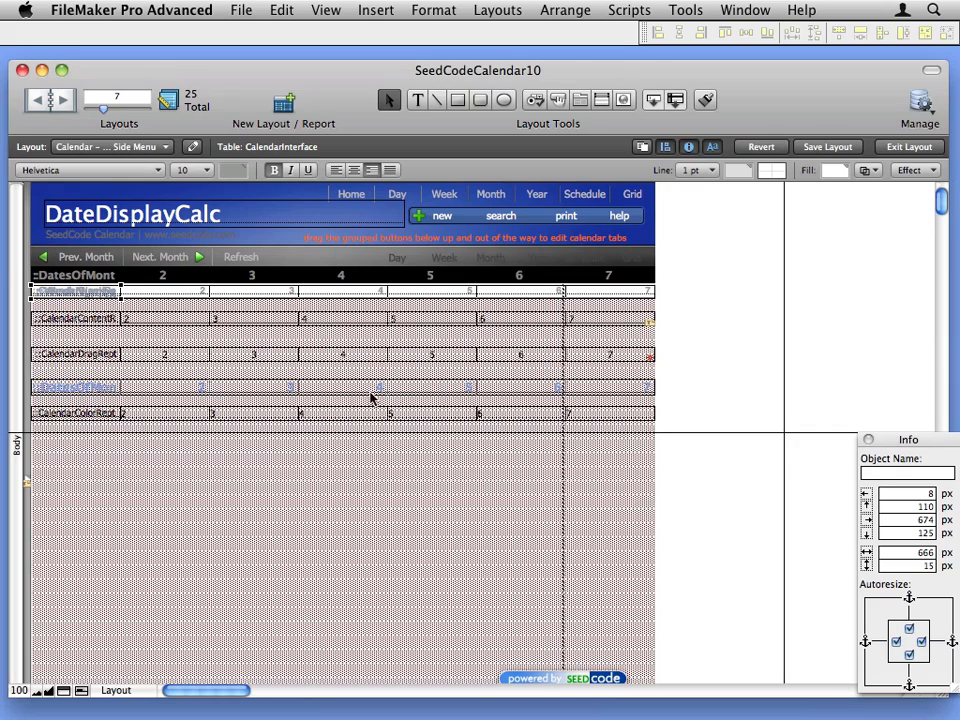
mouse_move(412, 328)
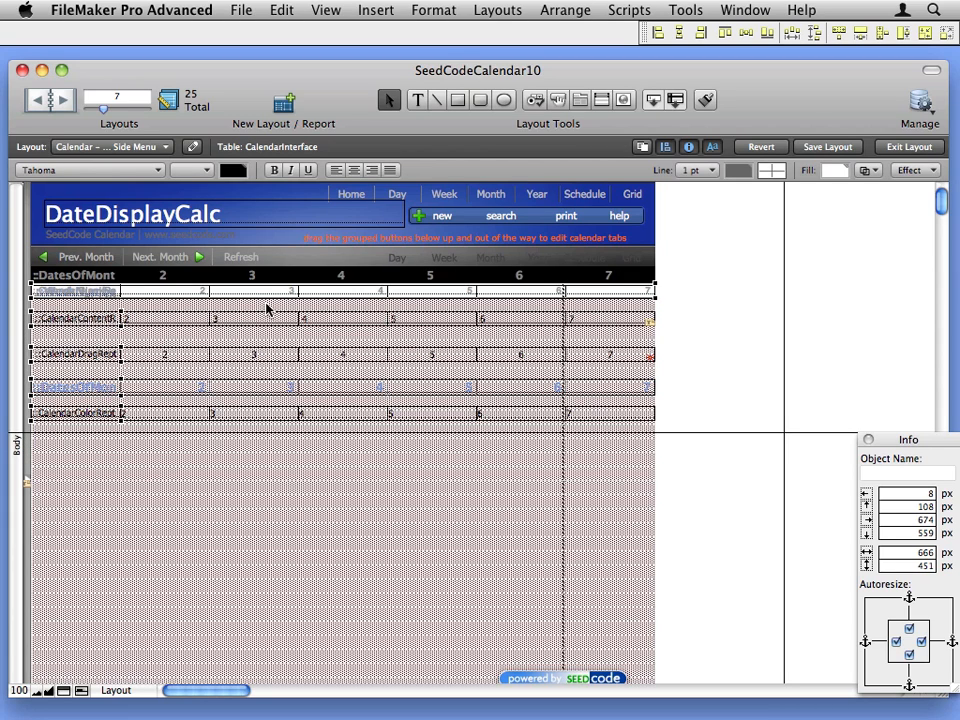
mouse_move(92, 308)
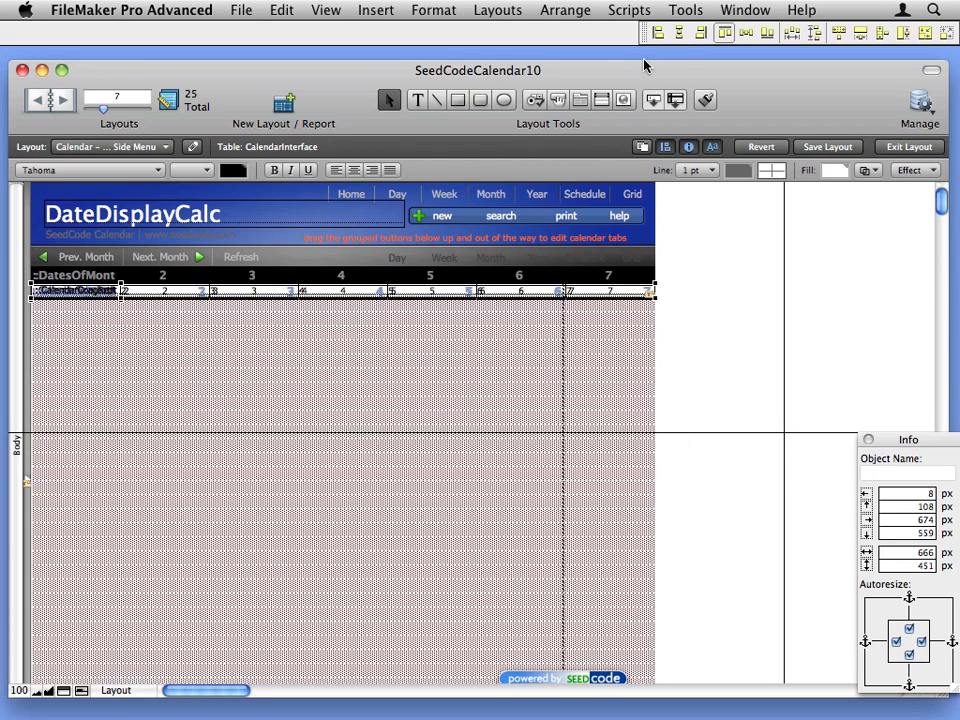
mouse_move(240, 464)
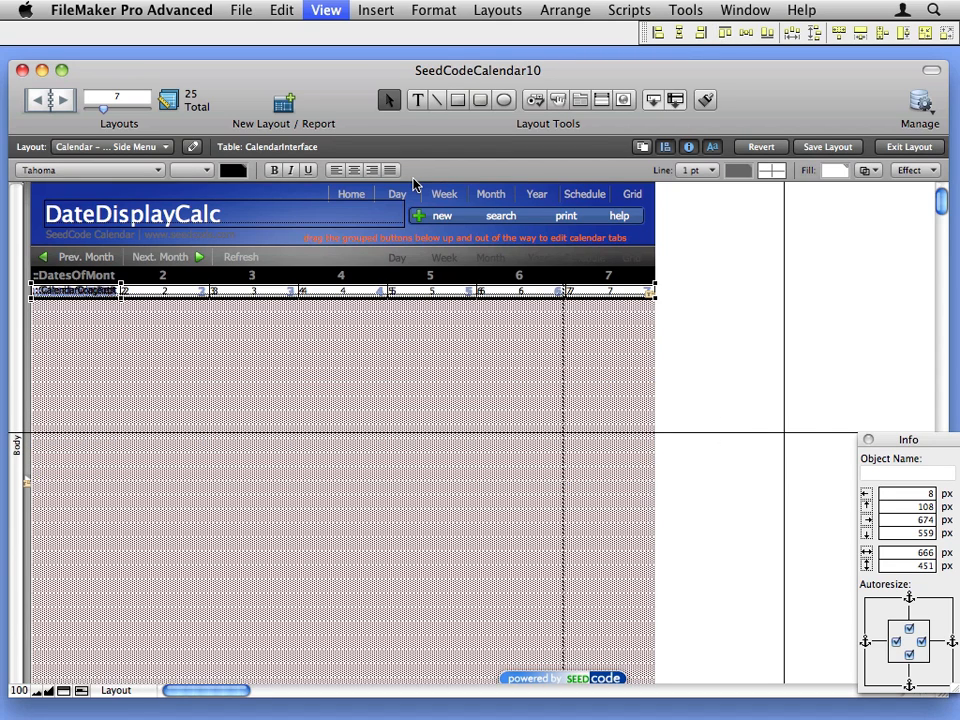
Step: Browse the live Day and Month calendars, then return to layout editing on the day panel
left_click(908, 148)
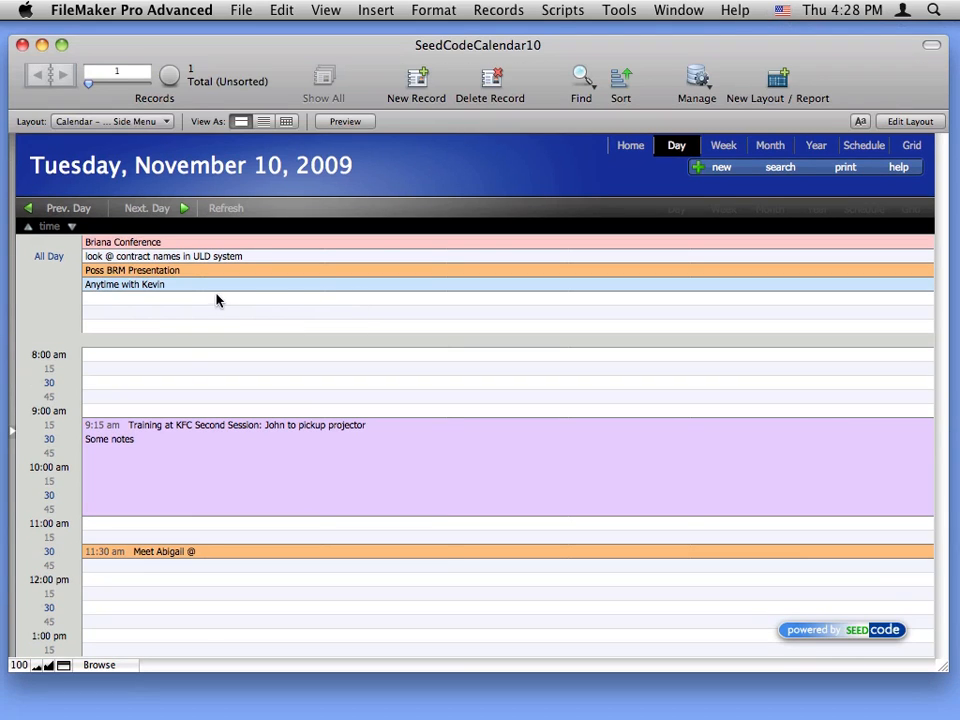
mouse_move(770, 148)
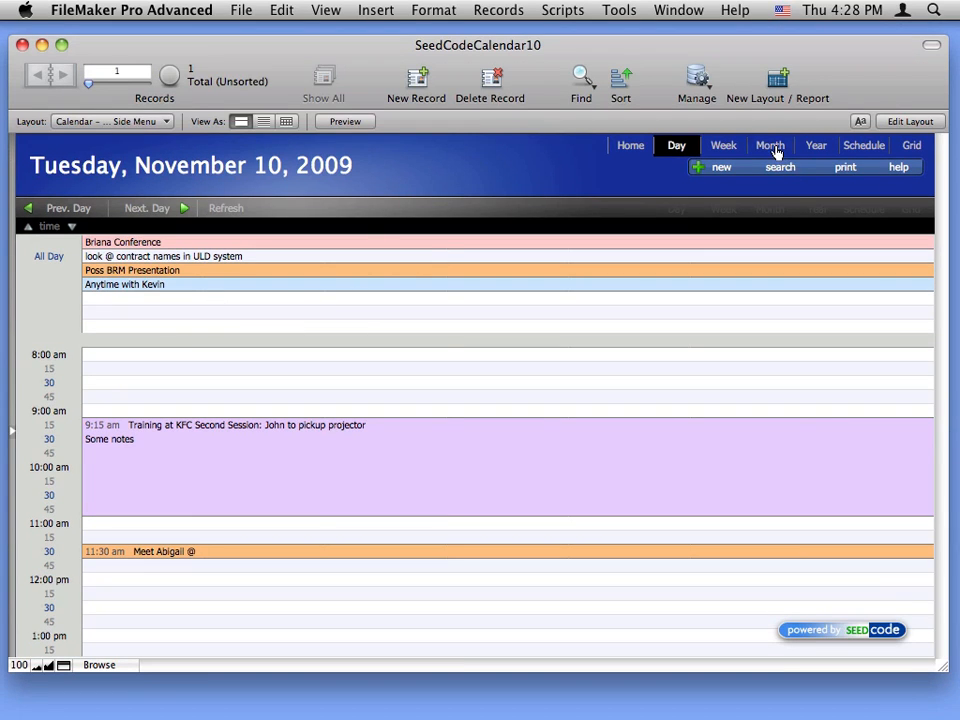
mouse_move(784, 140)
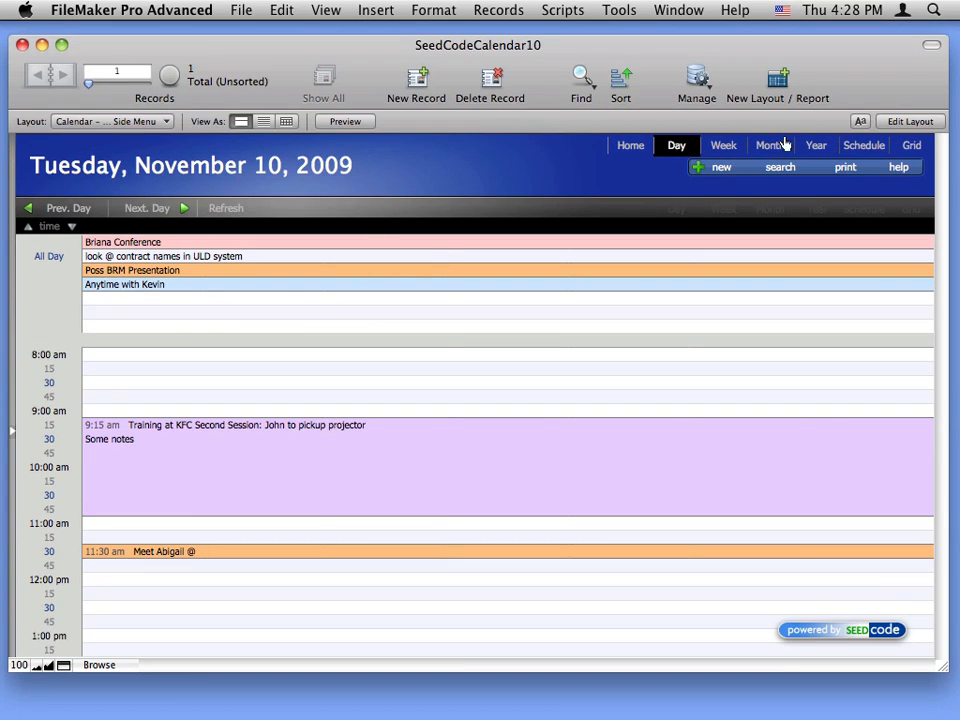
left_click(770, 144)
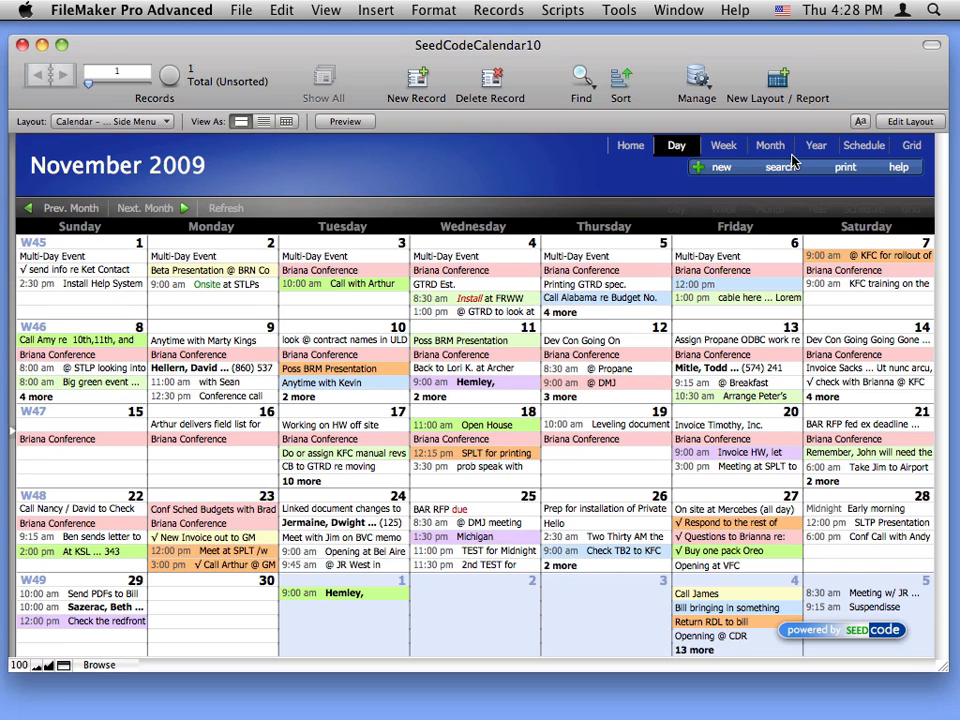
left_click(908, 122)
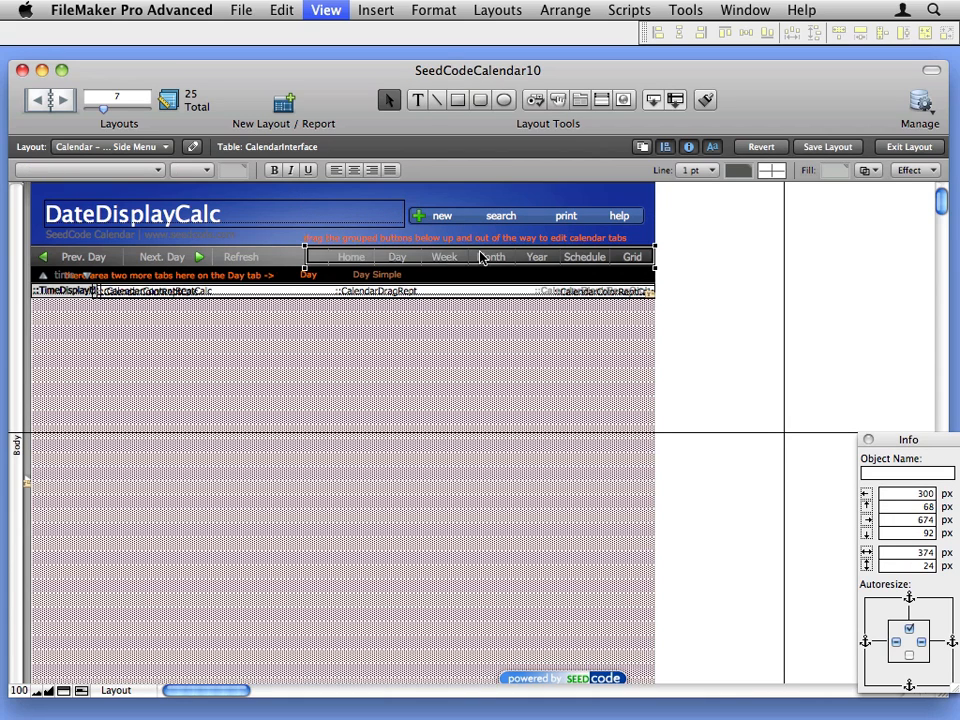
Step: Browse the live calendar and switch from the November 10 day view to the November 2009 month view
left_click(908, 146)
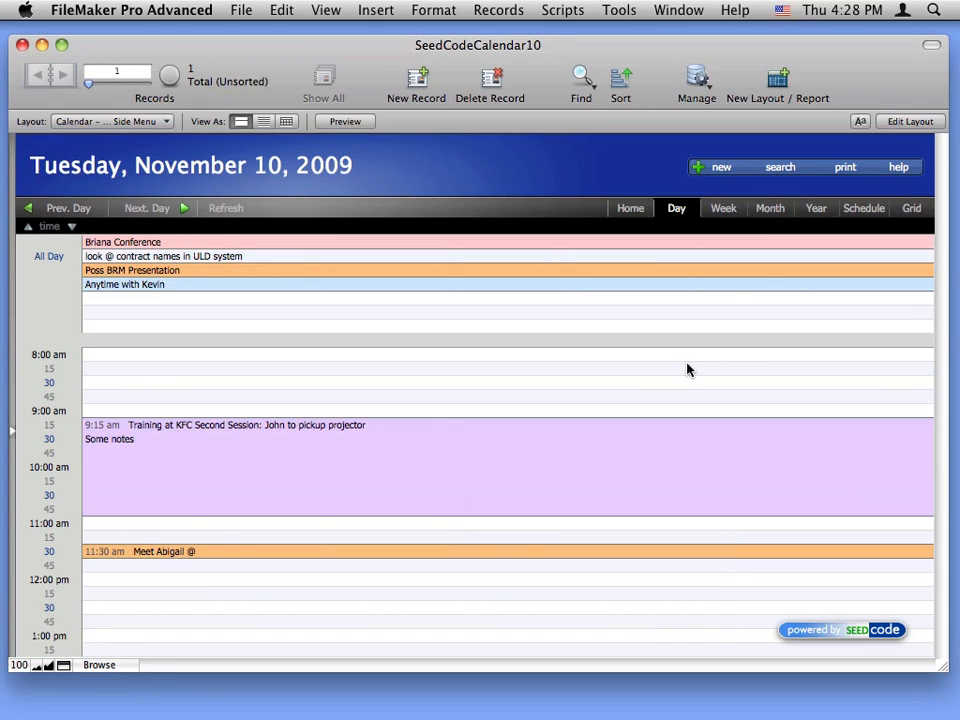
mouse_move(648, 482)
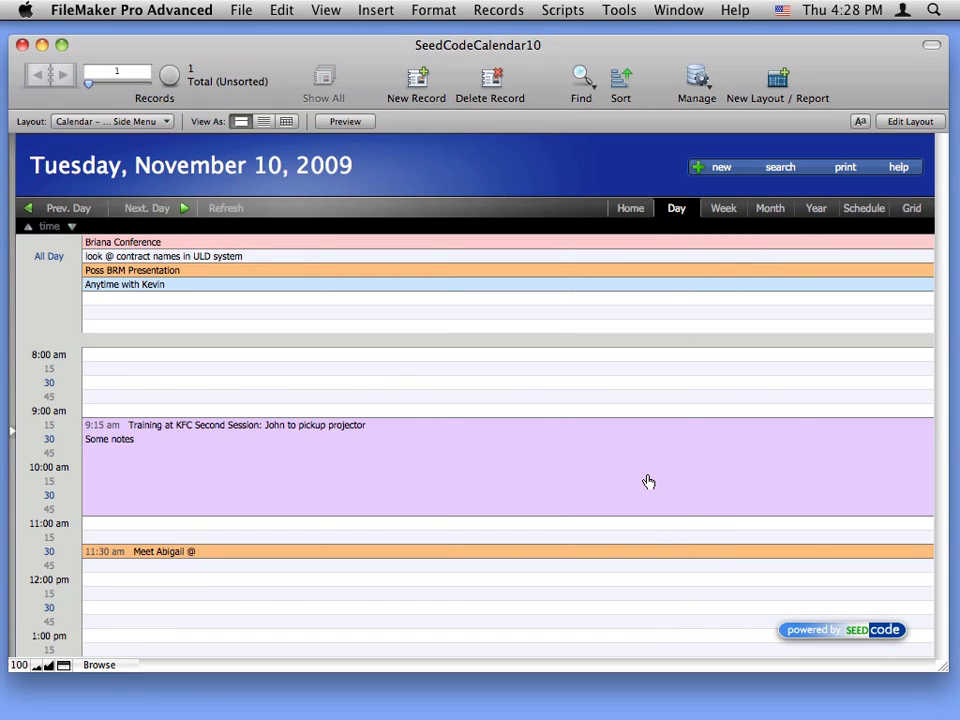
left_click(768, 208)
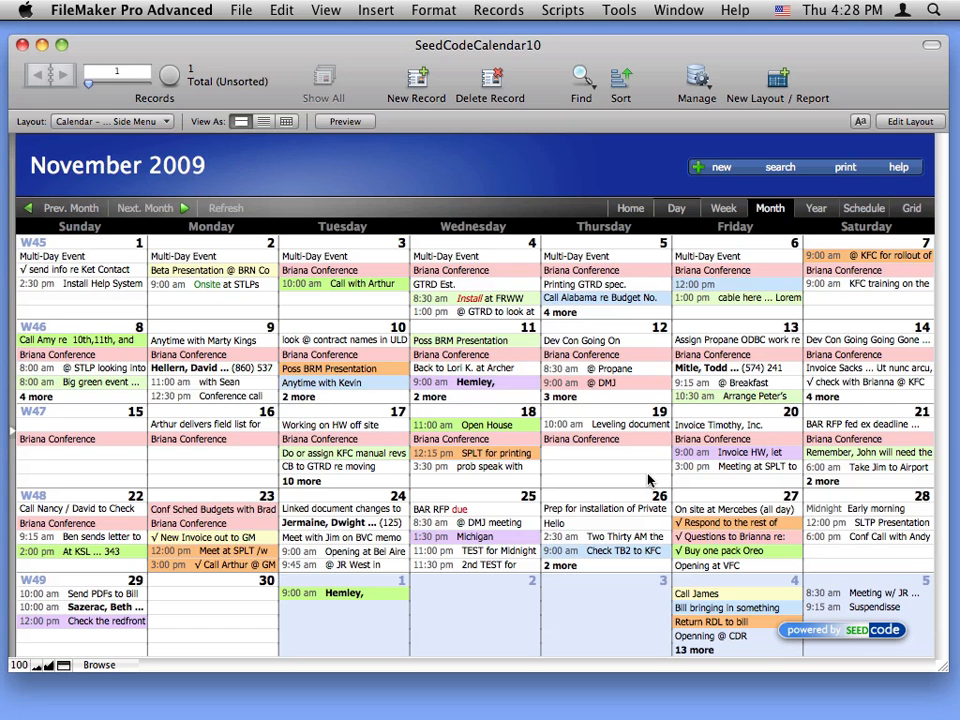